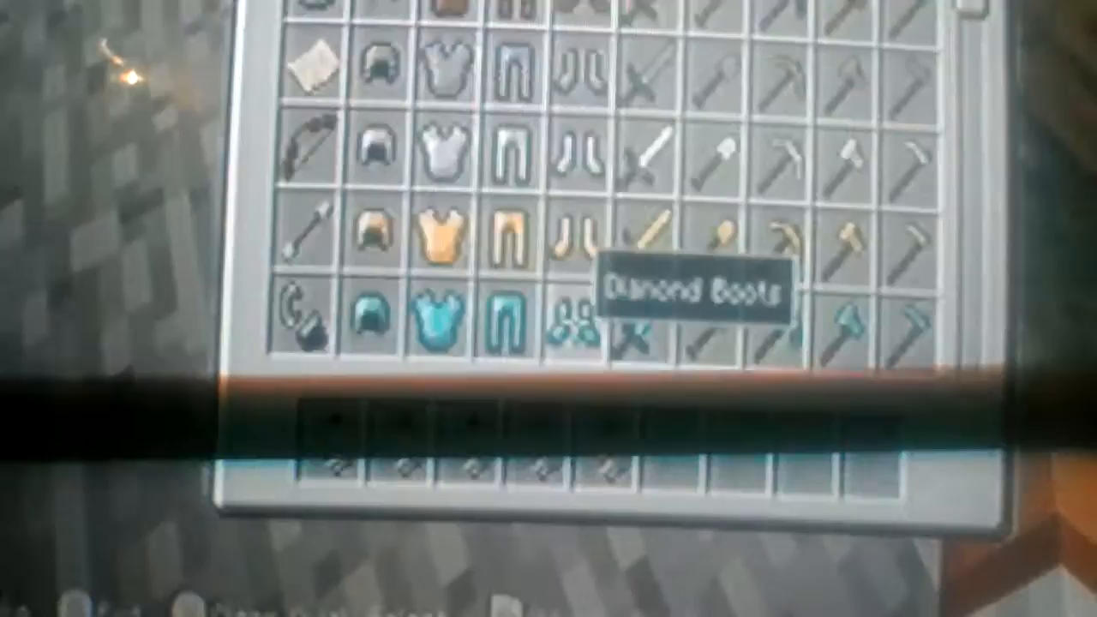
Exit the creative inventory with Escape, returning to the world with torches in five hotbar slots.
key("Escape")
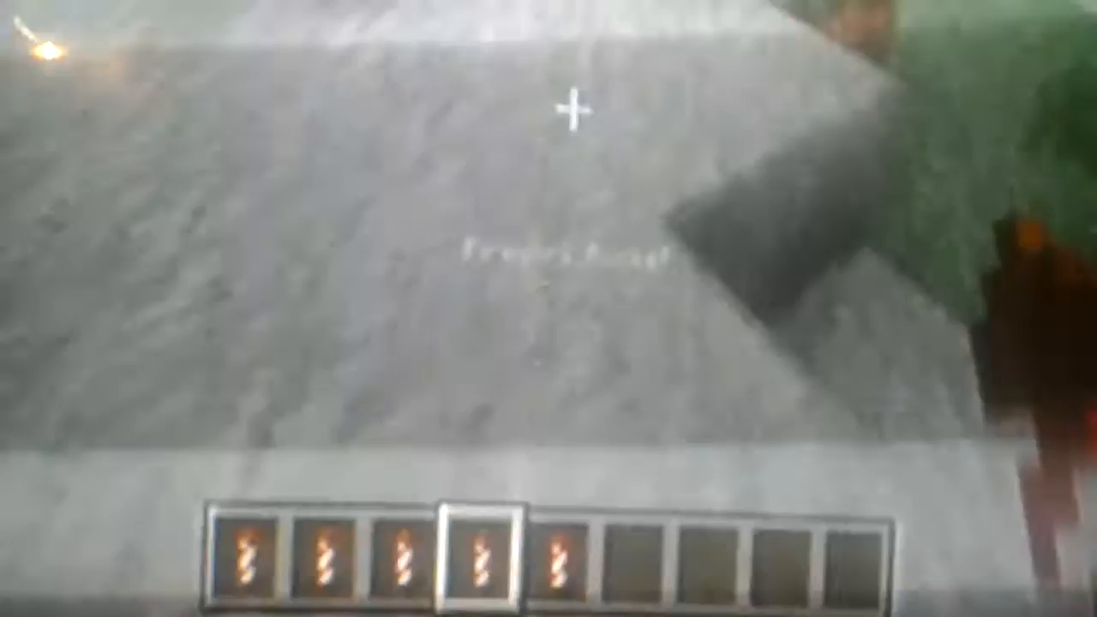